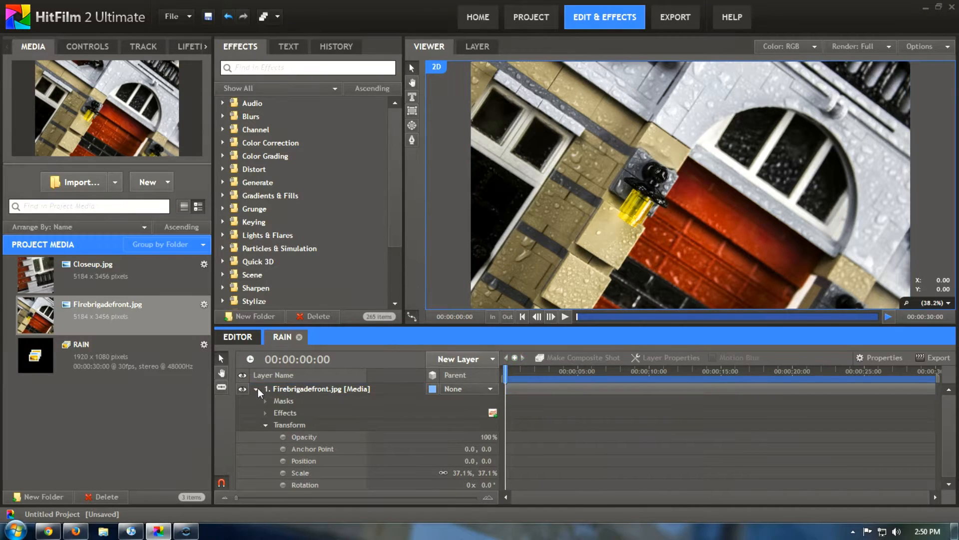
# Collapse the Firebrigadefront layer and browse 3D Effects > Particle Simulator presets to Rain.
pyautogui.click(257, 389)
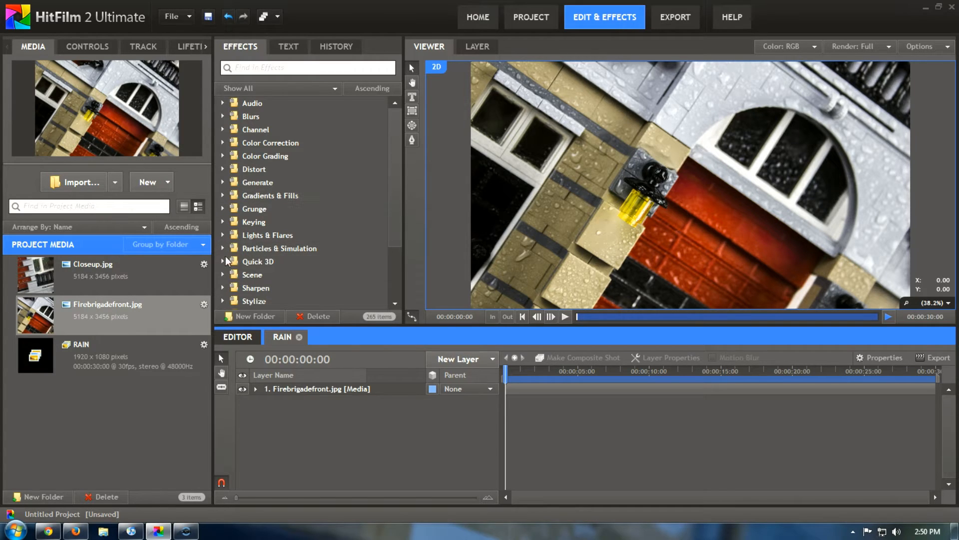
pyautogui.scroll(-3)
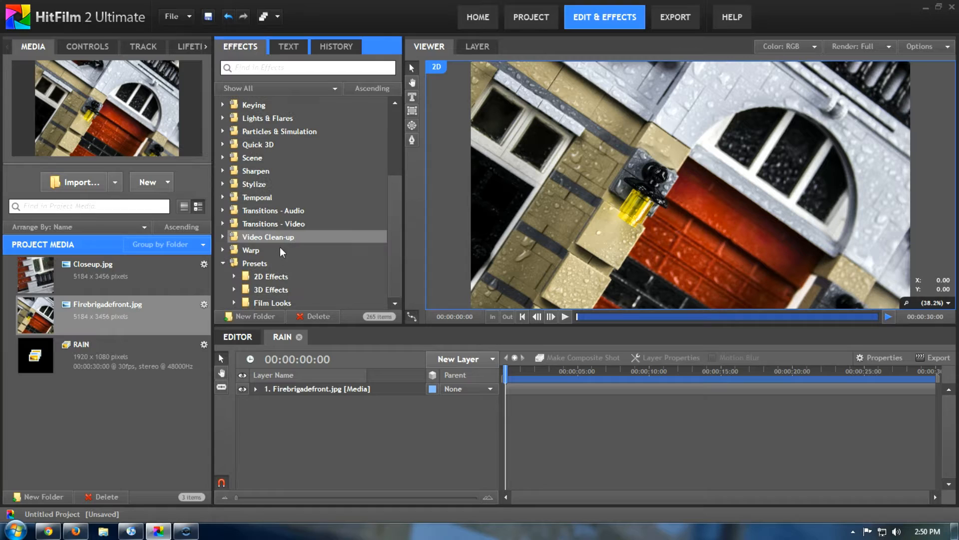
pyautogui.click(234, 289)
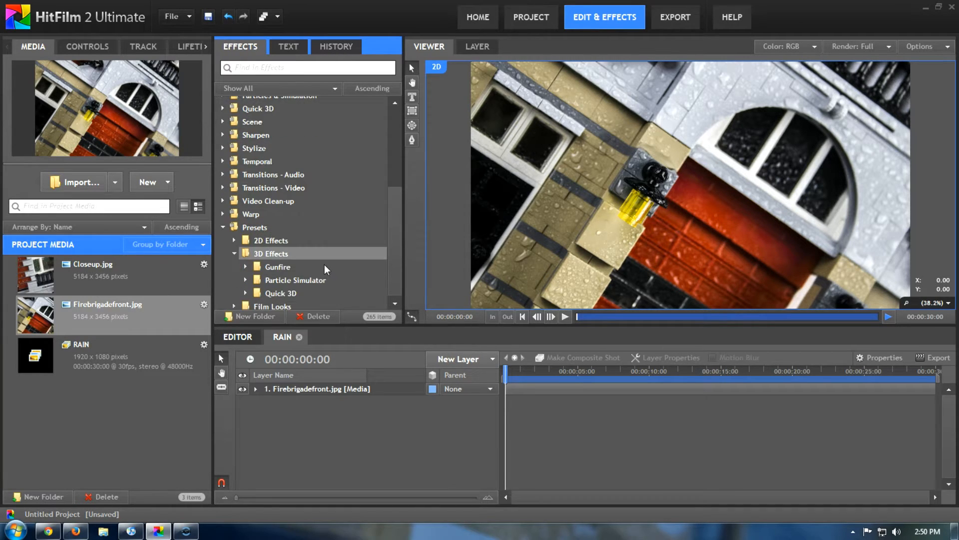
pyautogui.click(245, 283)
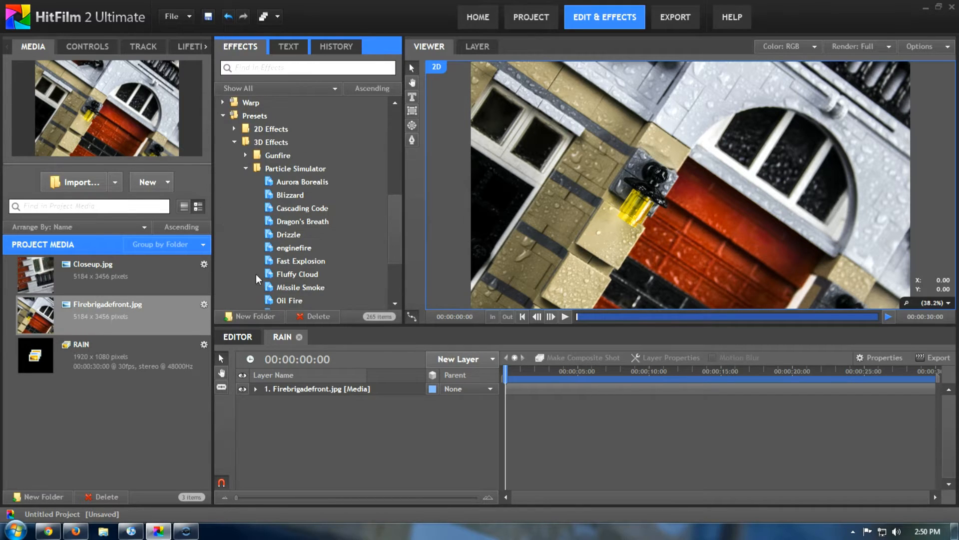
pyautogui.scroll(-3)
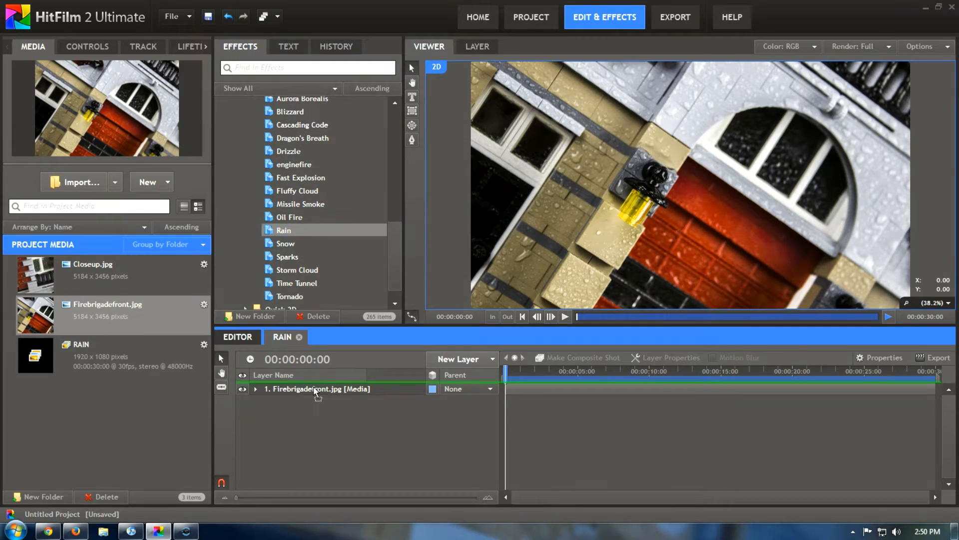
# Add the Rain preset as a layer and expand its properties.
pyautogui.doubleClick(284, 230)
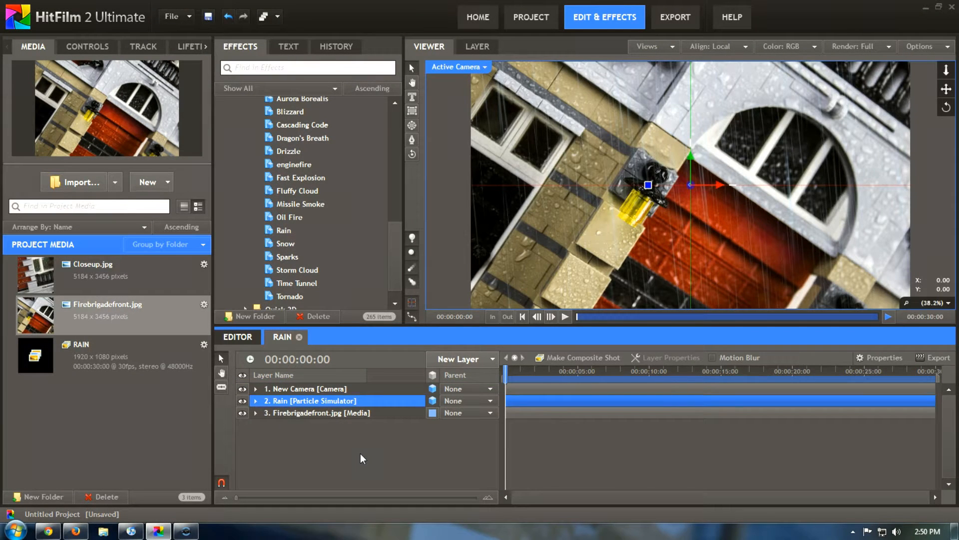
pyautogui.click(256, 401)
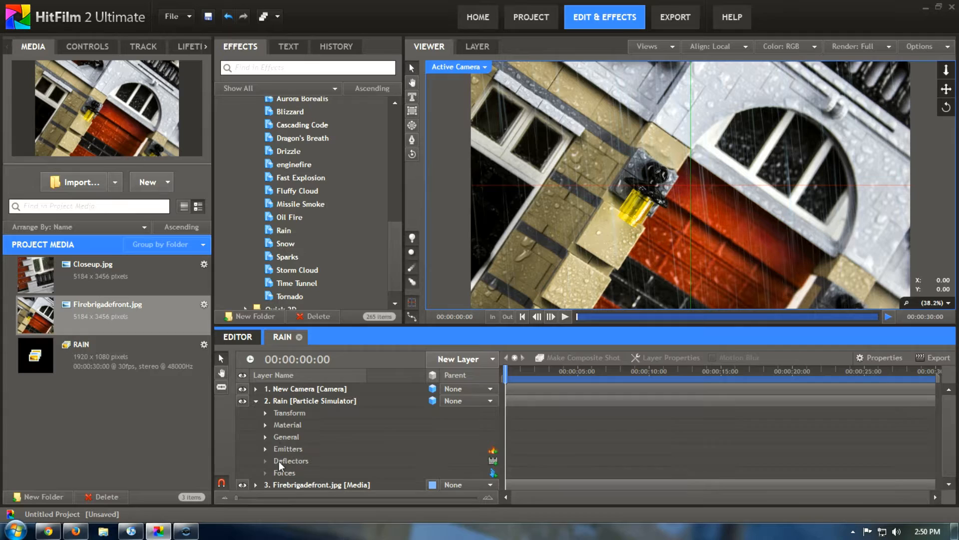
pyautogui.moveTo(266, 449)
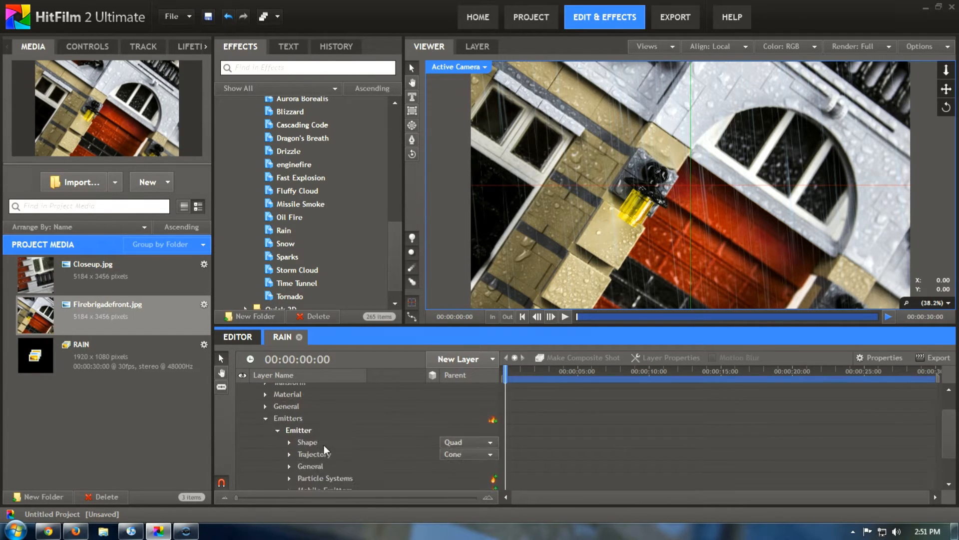
# Tilt the Rain emitter's trajectory orientation to -121° with a 2.0 radius.
pyautogui.scroll(-3)
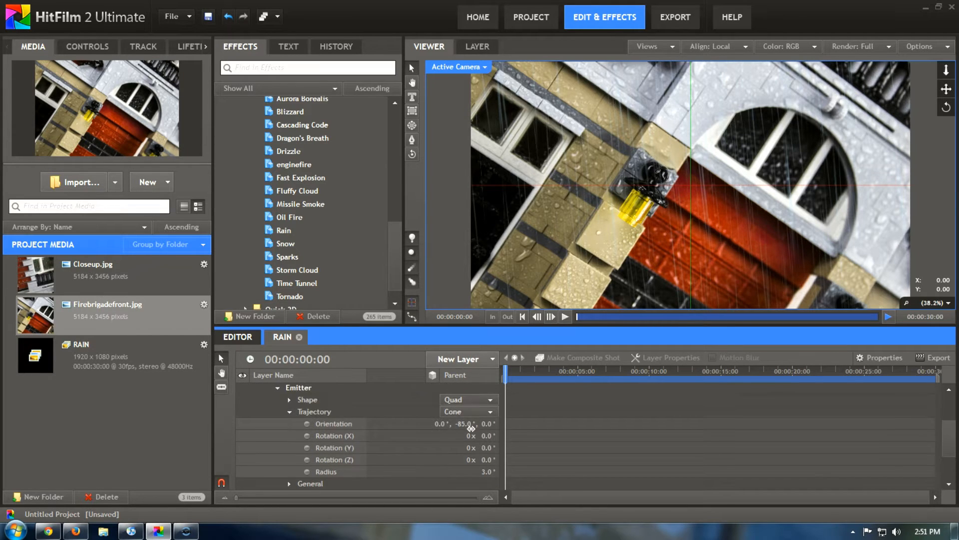
pyautogui.doubleClick(461, 423)
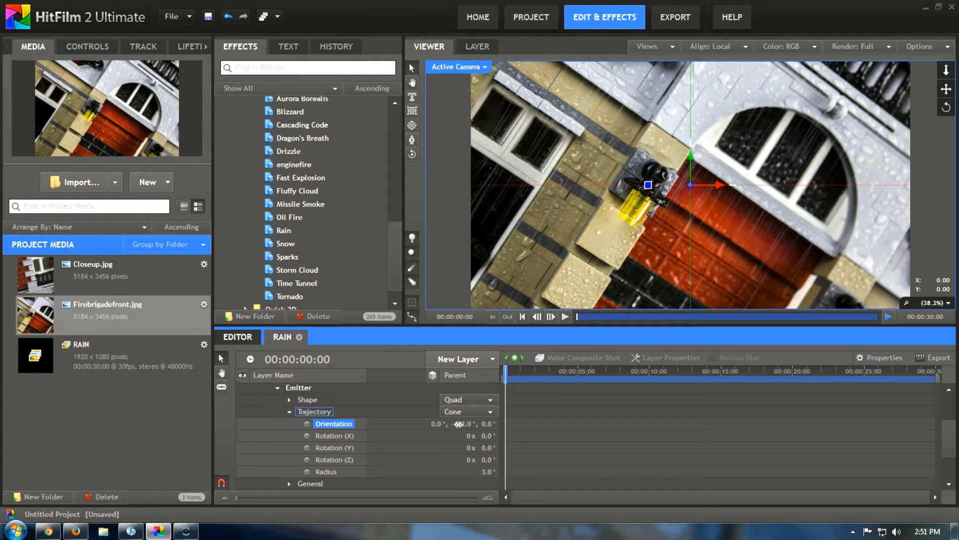
pyautogui.moveTo(456, 423); pyautogui.dragTo(411, 438)
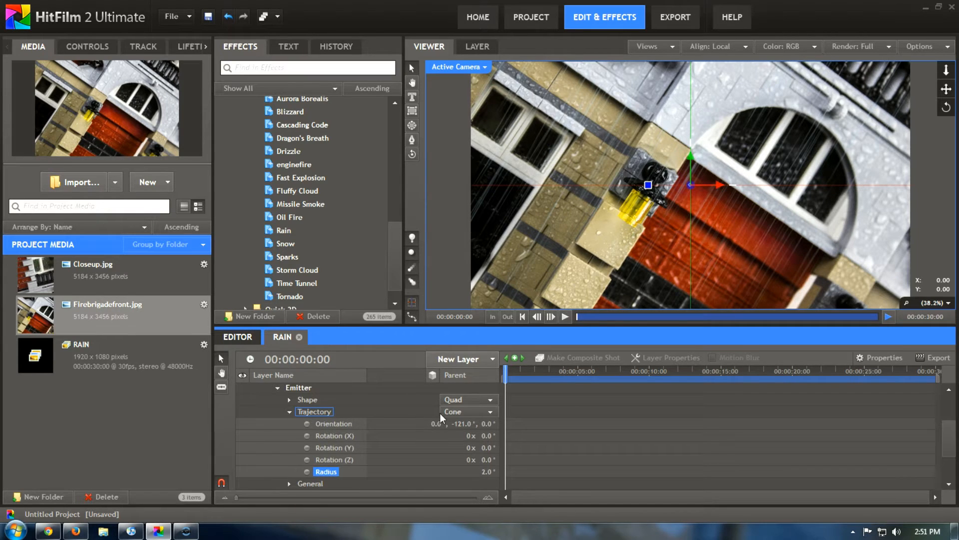
pyautogui.click(466, 411)
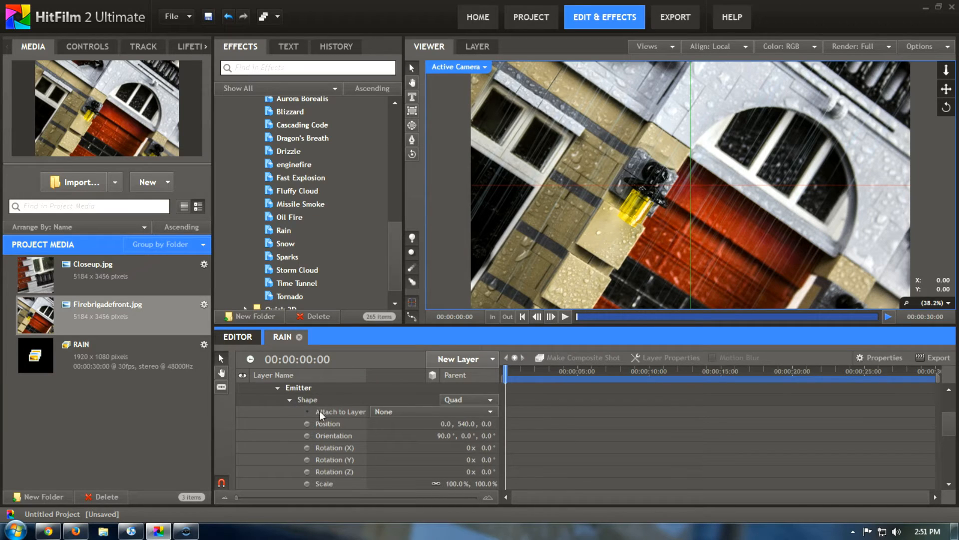
# Drag the emitter quad shape's Scale up to about 142%.
pyautogui.scroll(-3)
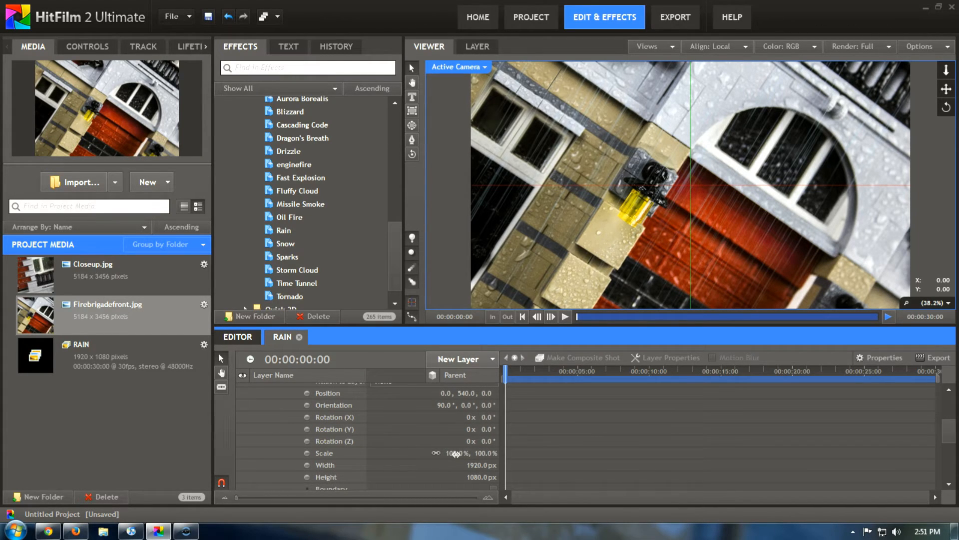
pyautogui.moveTo(456, 453); pyautogui.dragTo(480, 452)
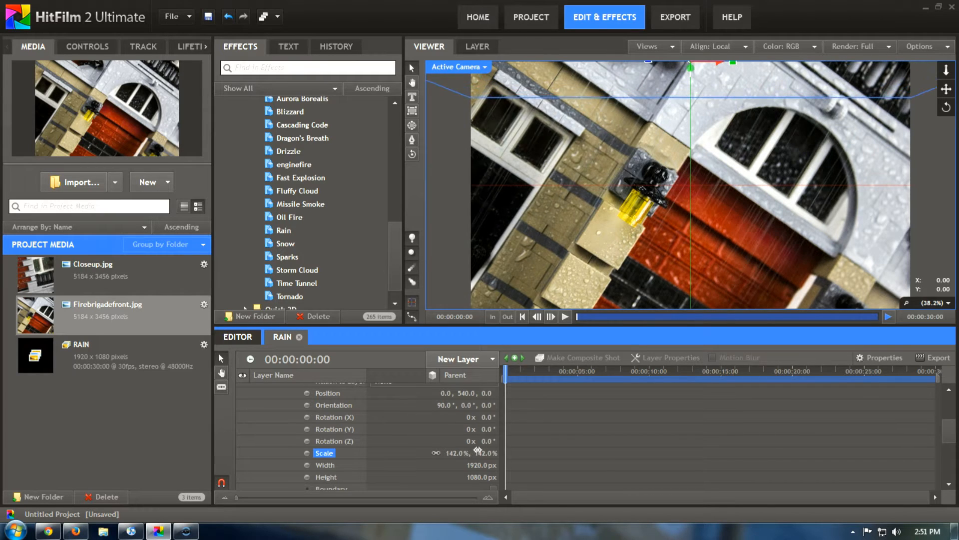
pyautogui.moveTo(477, 453); pyautogui.dragTo(575, 422)
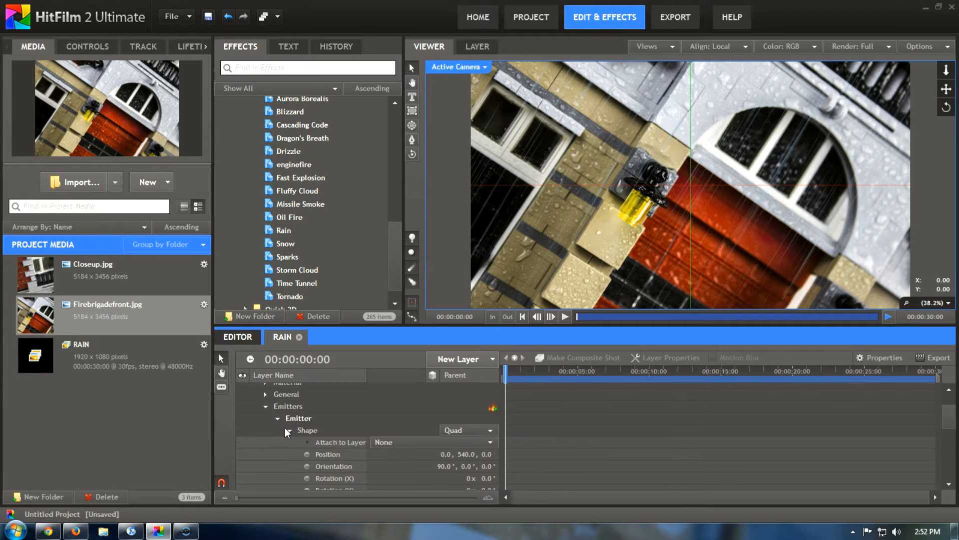
# Set the Rain particle system's General > Particles count to 2000.
pyautogui.scroll(-3)
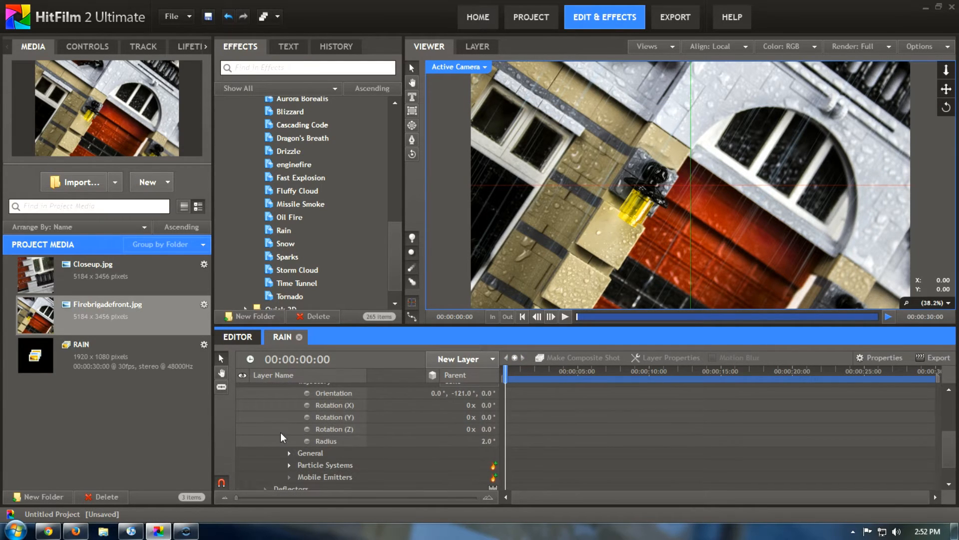
pyautogui.click(288, 435)
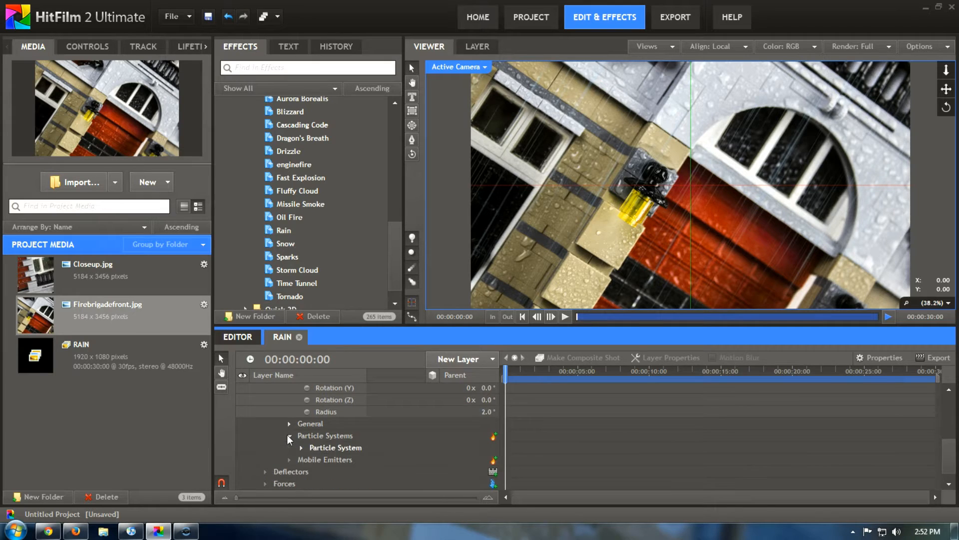
pyautogui.click(300, 447)
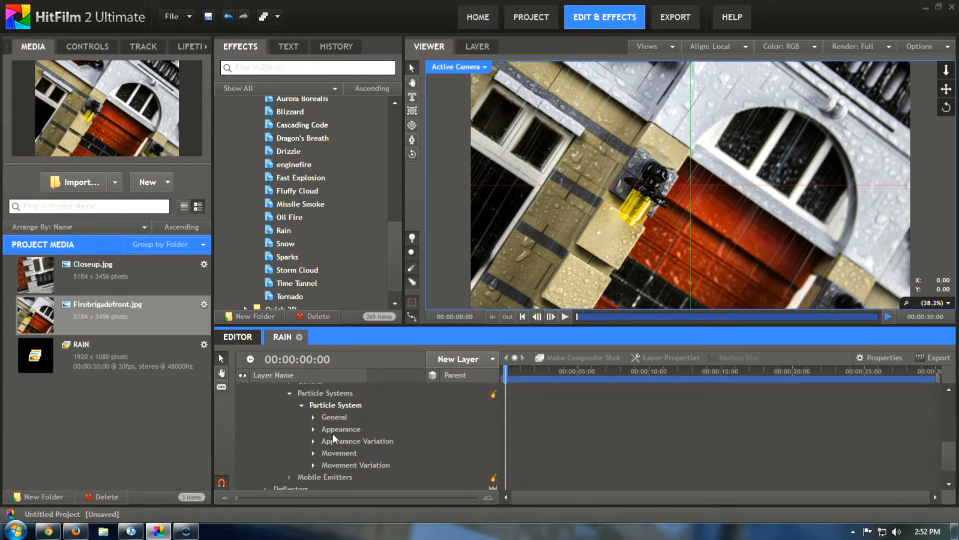
pyautogui.click(312, 417)
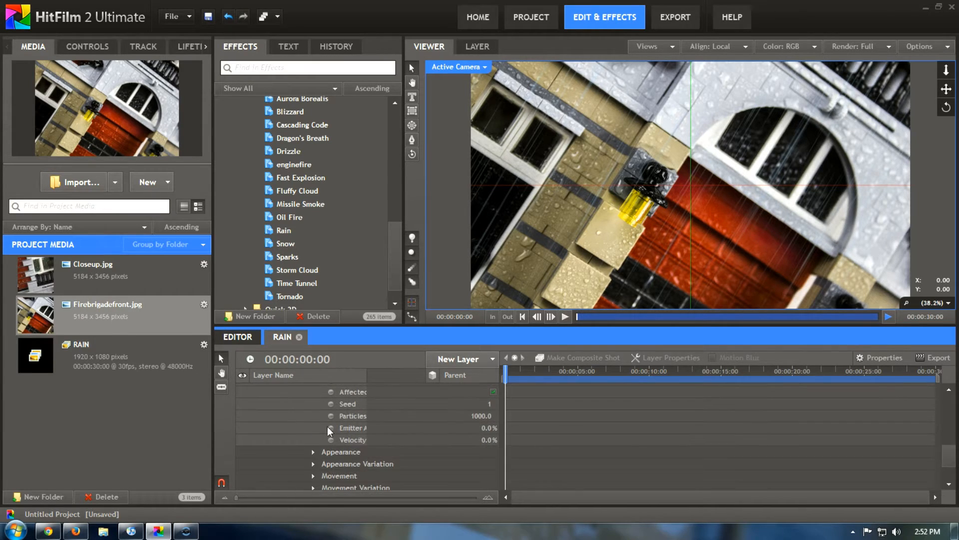
pyautogui.doubleClick(481, 416)
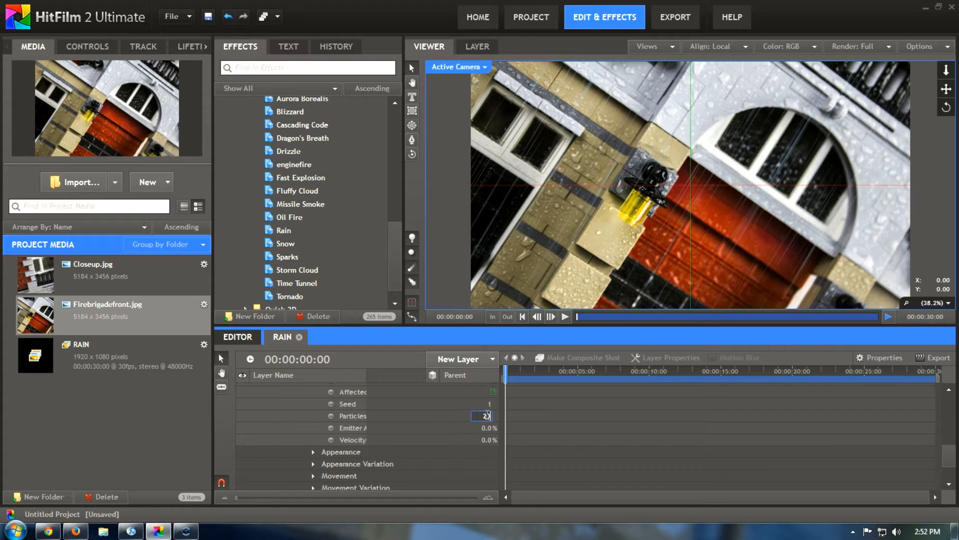
pyautogui.write('2000.0')
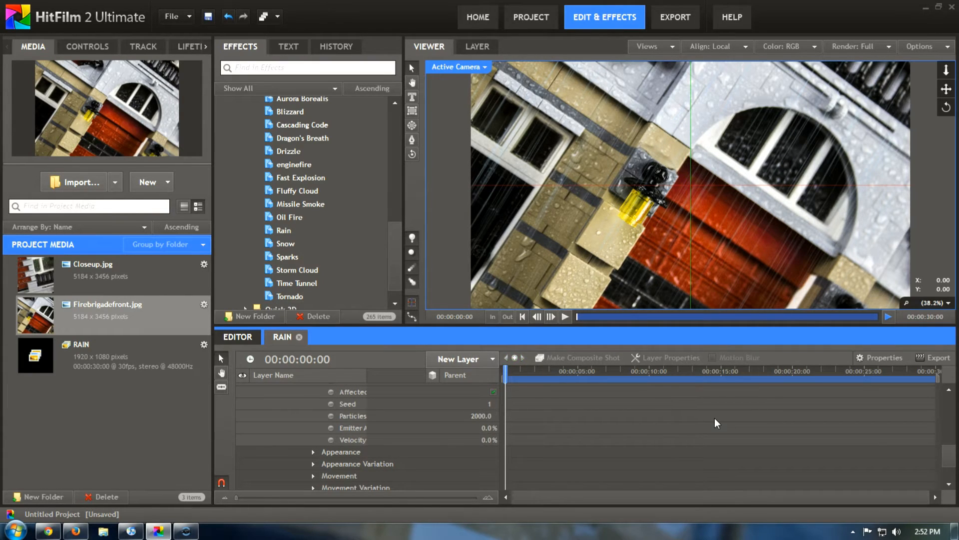